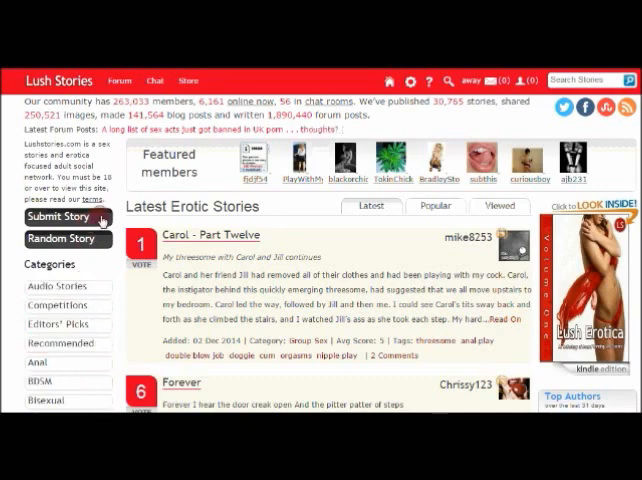
- Go to Submit Story from the sidebar and scroll the notes down to the Category checkboxes
left_click(58, 216)
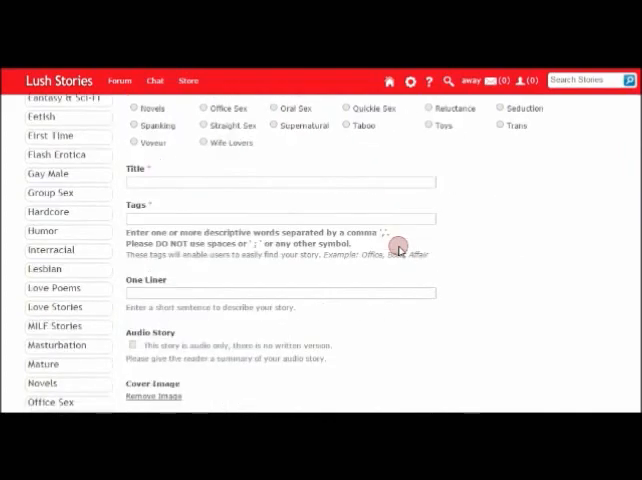
scroll("down", 3)
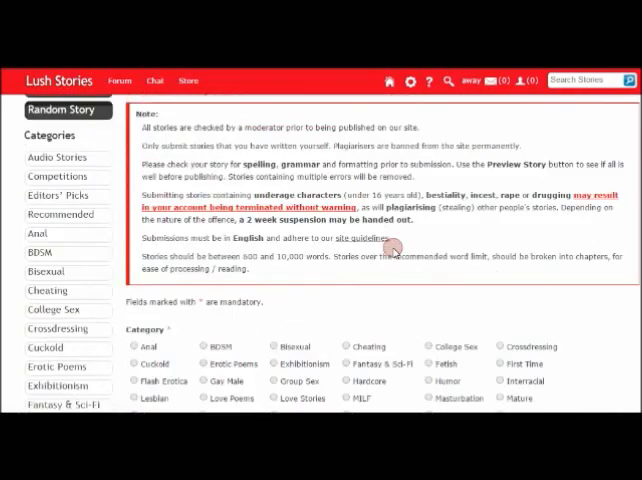
scroll("down", 3)
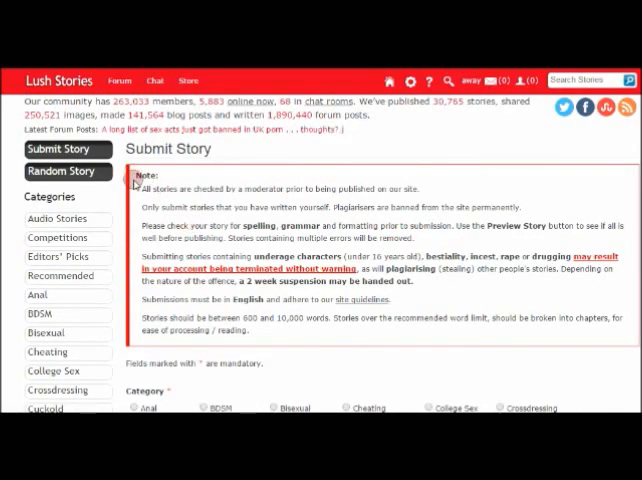
mouse_move(498, 244)
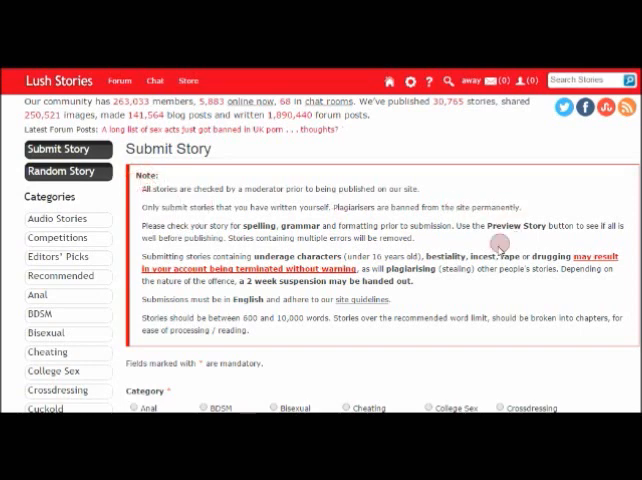
scroll("down", 3)
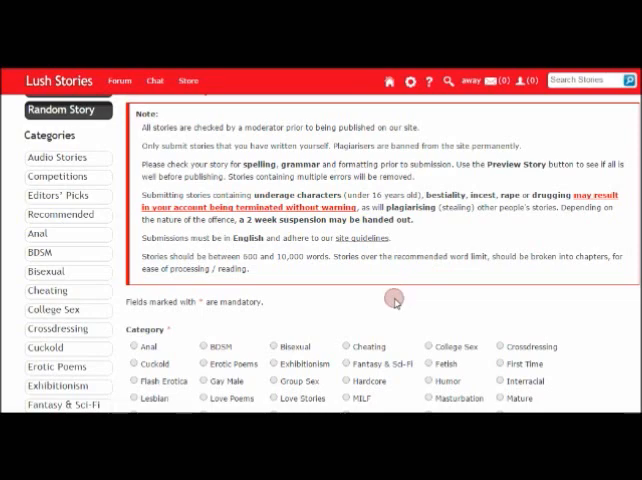
scroll("down", 3)
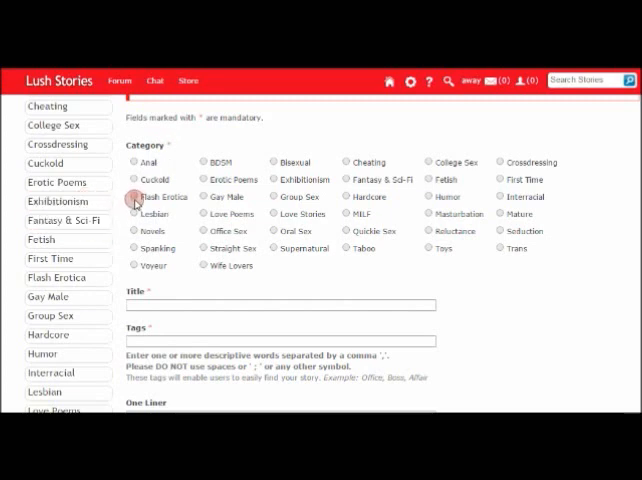
- Tick Flash Erotica, title the story 'Letting Go' and tag it 'Orgasm, Fingering'
left_click(134, 196)
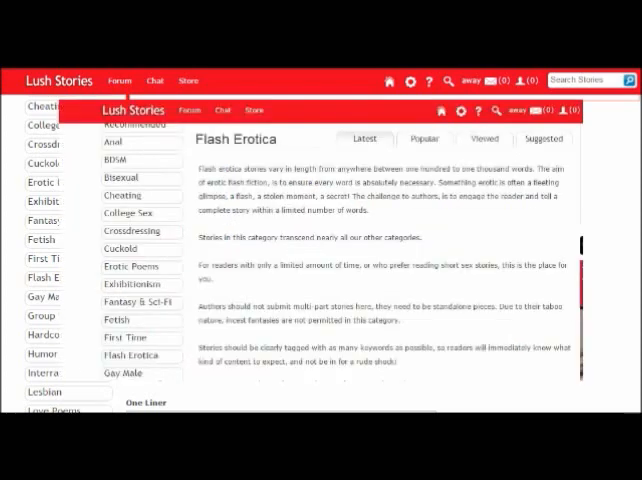
mouse_move(40, 316)
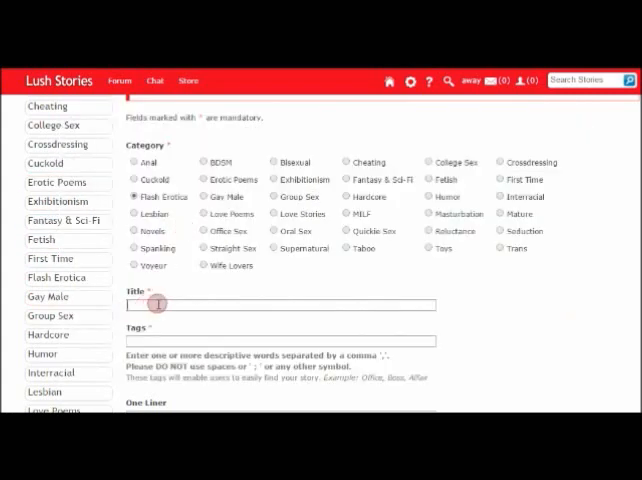
type("Letting Go")
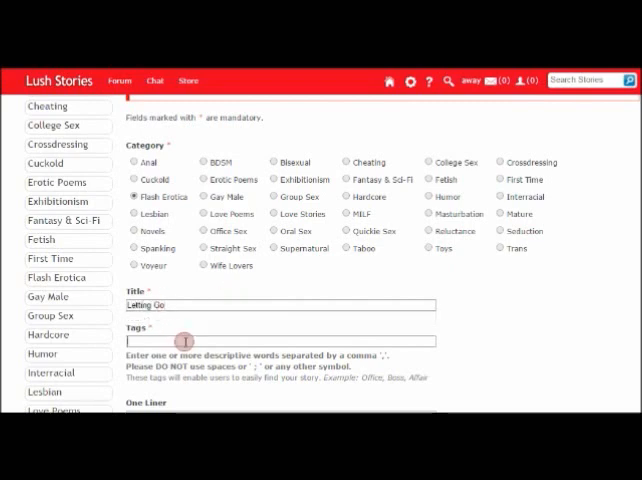
mouse_move(210, 320)
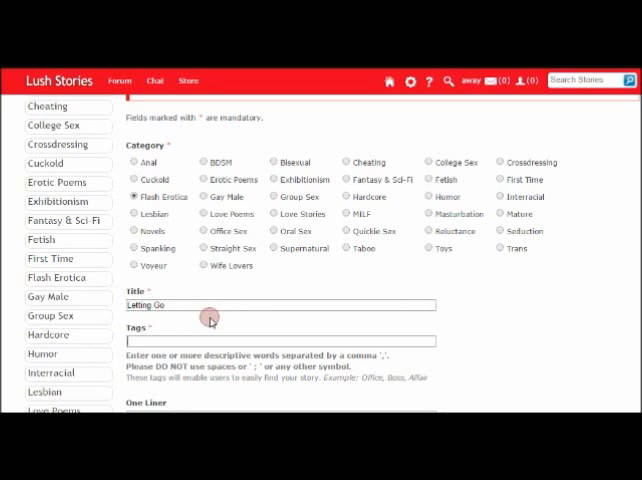
mouse_move(204, 330)
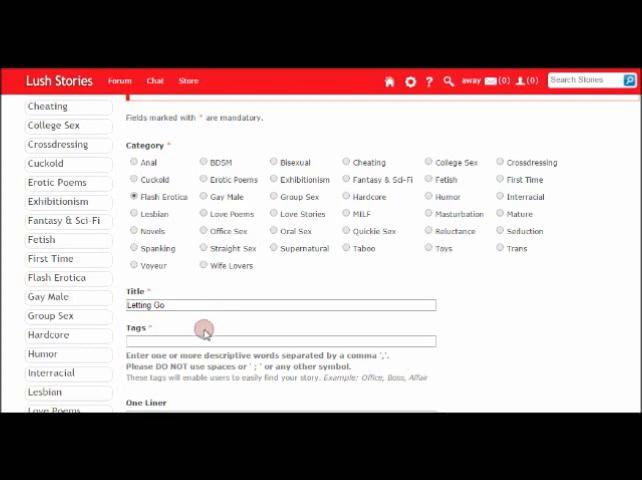
type("Orgasm, Fingering,")
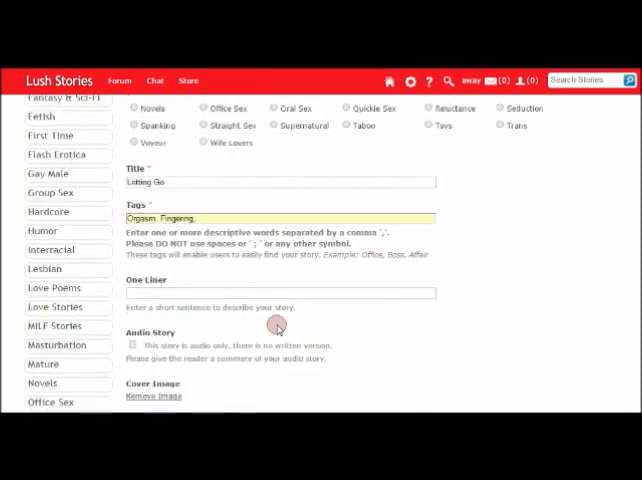
- Tick Audio Story (no written version) and pick the last gallery picture as the cover image
scroll("down", 3)
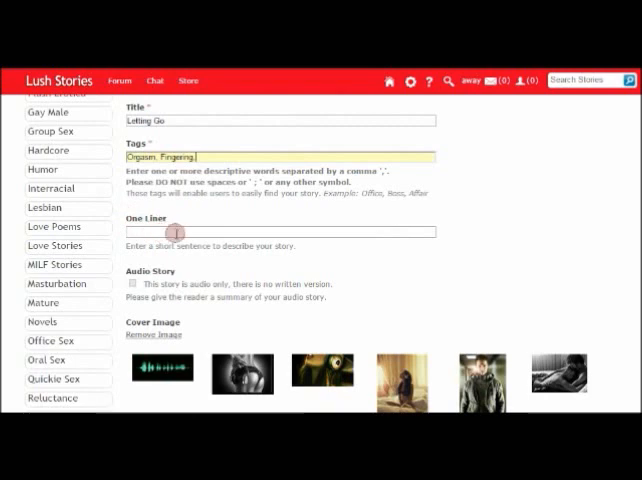
mouse_move(280, 260)
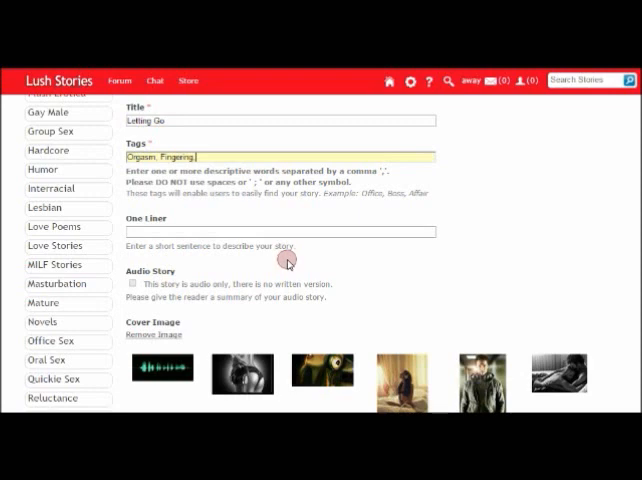
mouse_move(312, 258)
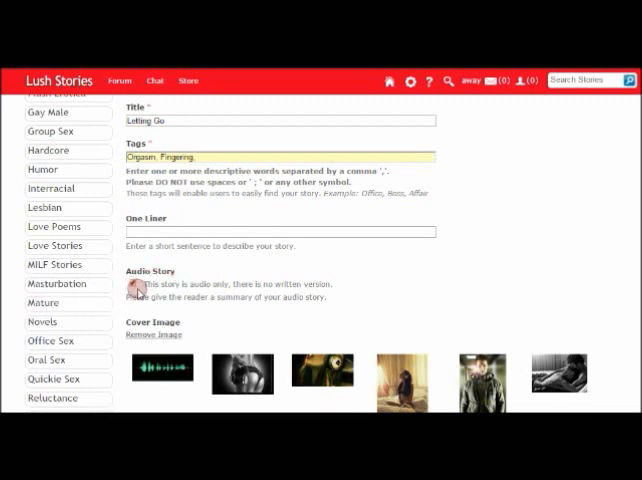
left_click(132, 284)
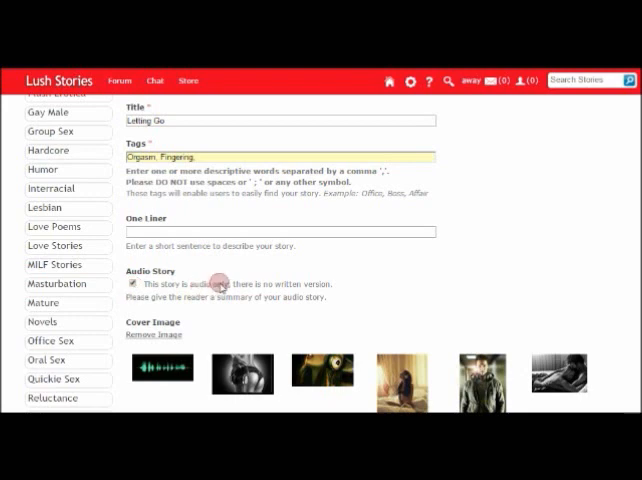
scroll("down", 3)
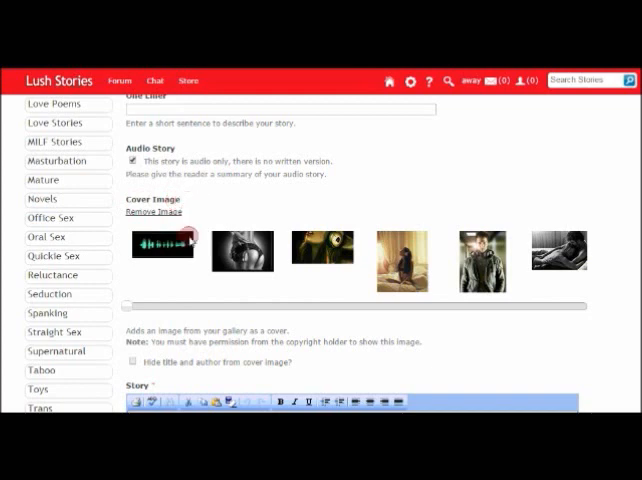
mouse_move(204, 270)
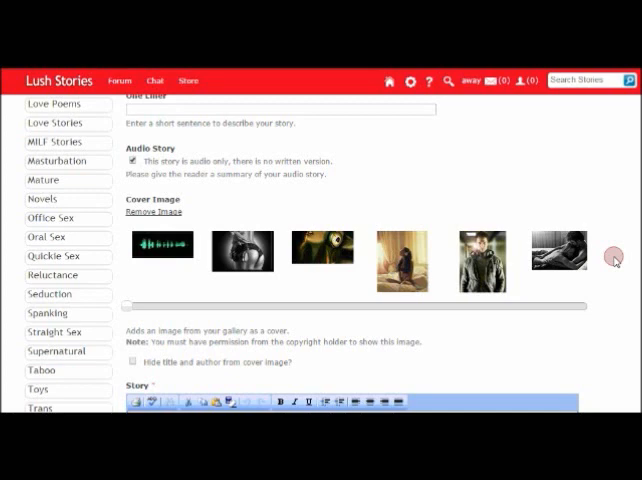
left_click(558, 252)
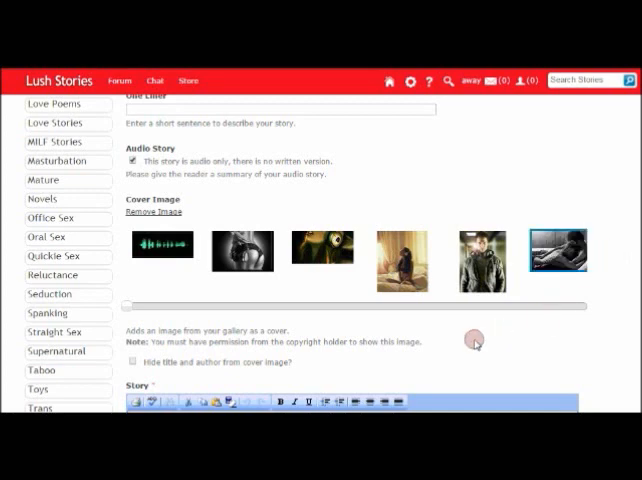
scroll("down", 3)
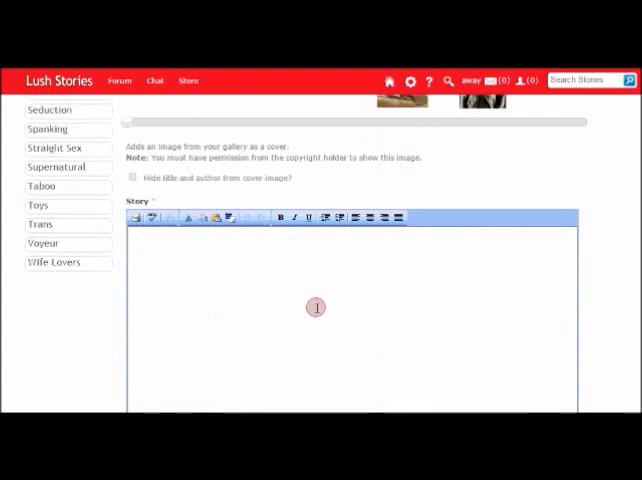
scroll("down", 3)
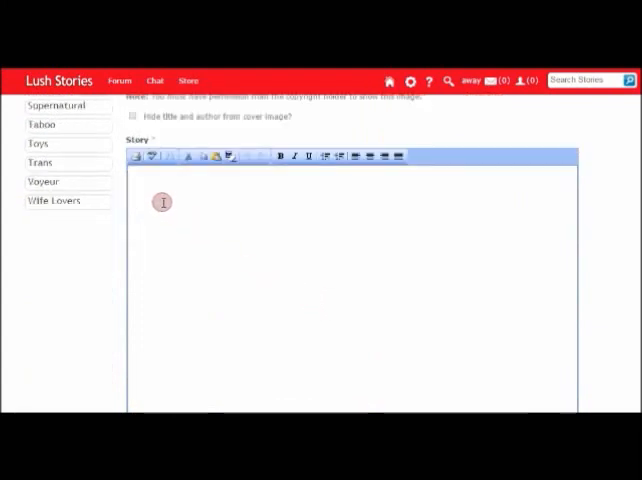
scroll("down", 3)
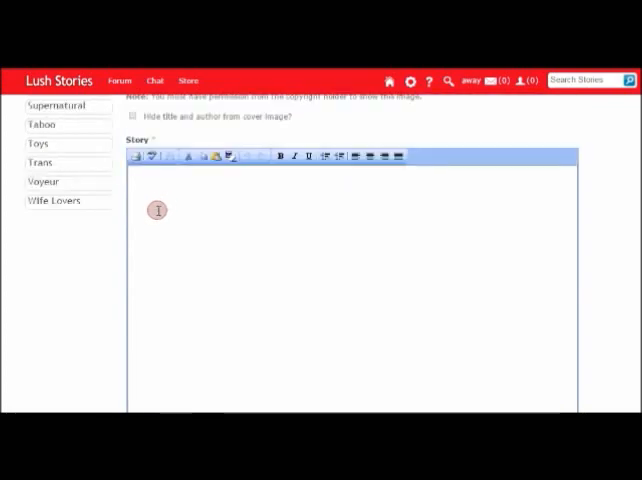
mouse_move(200, 204)
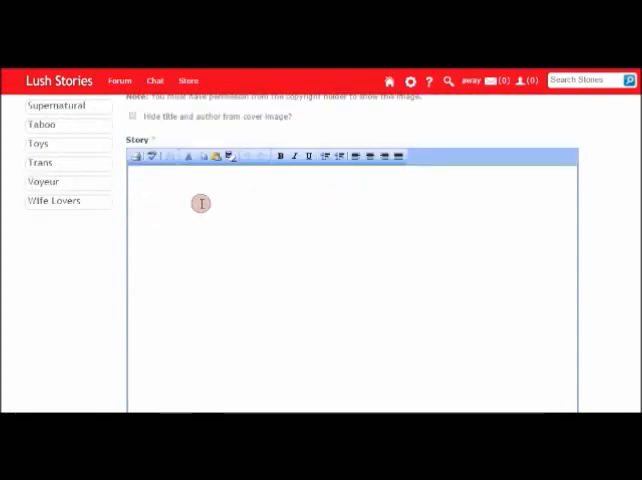
mouse_move(216, 242)
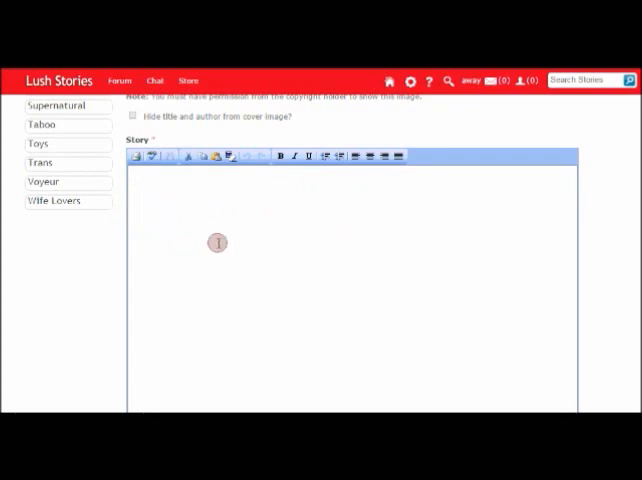
mouse_move(272, 244)
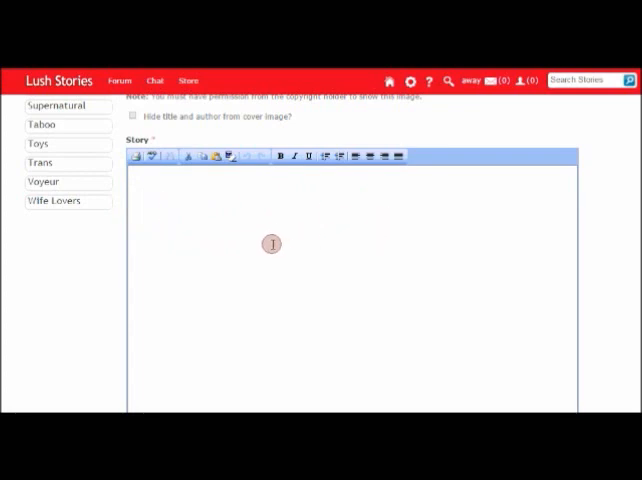
mouse_move(266, 228)
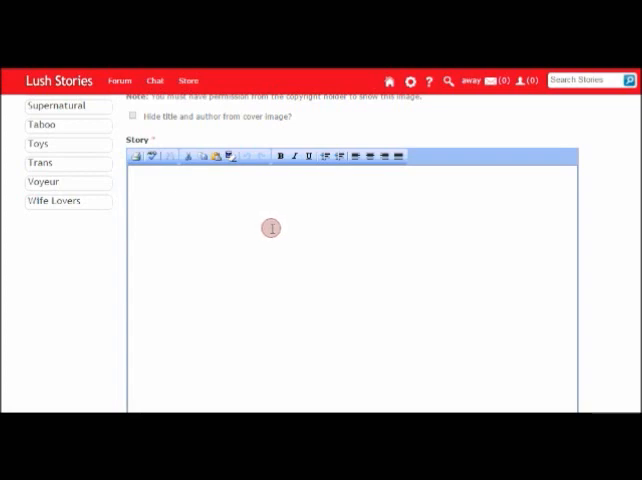
scroll("down", 3)
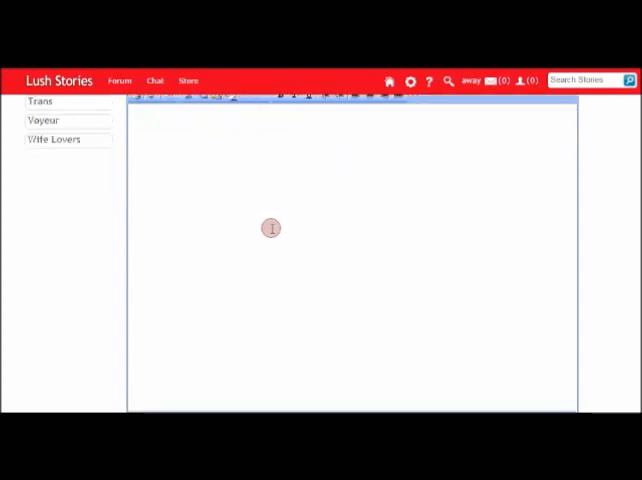
mouse_move(278, 220)
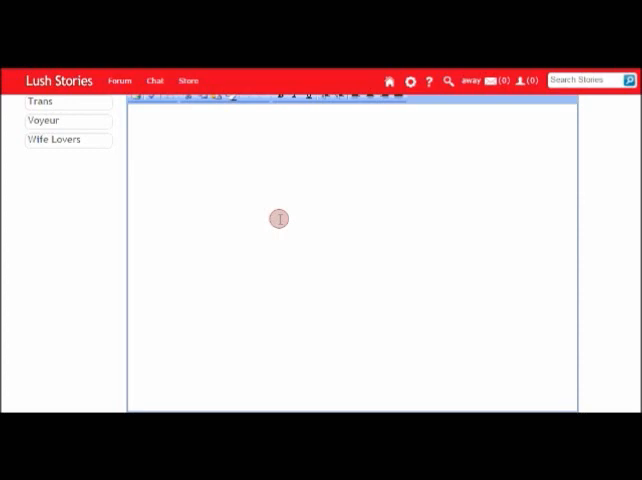
mouse_move(416, 256)
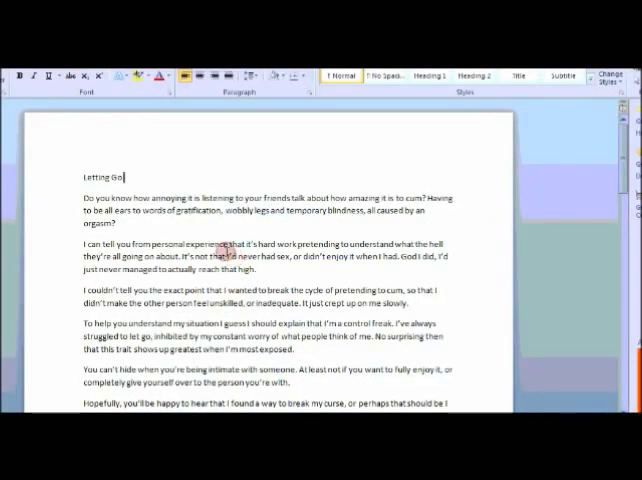
mouse_move(170, 232)
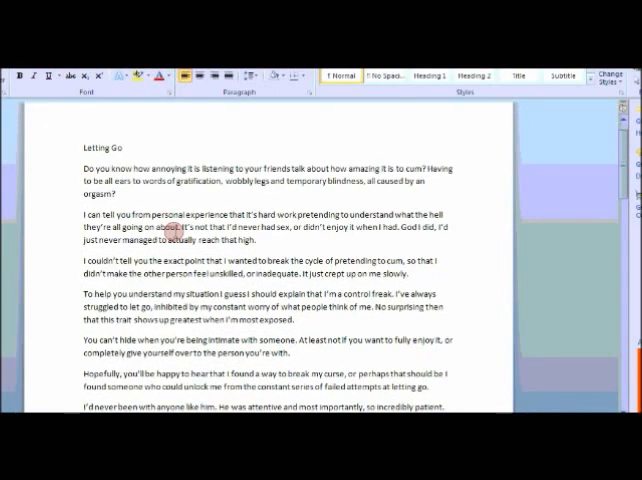
scroll("down", 3)
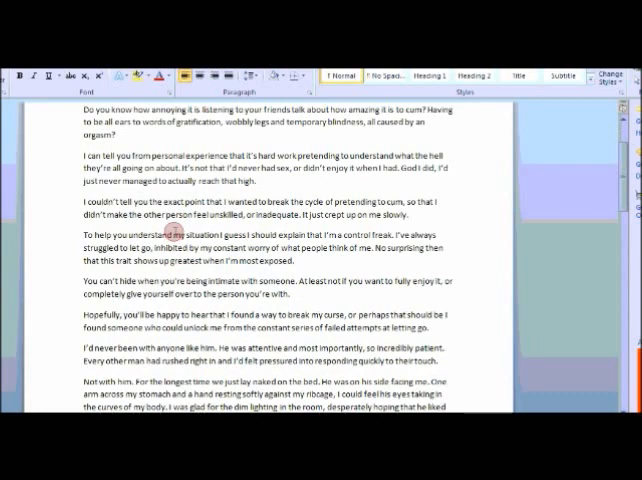
scroll("down", 3)
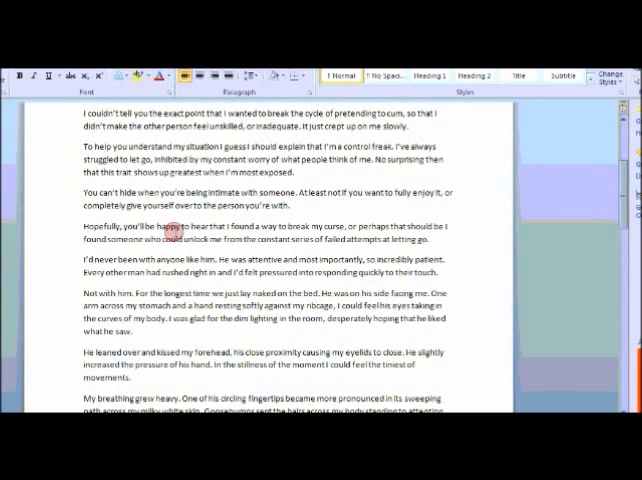
scroll("down", 3)
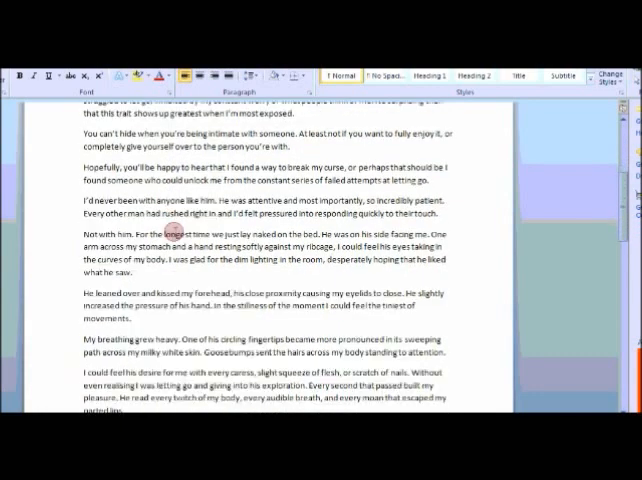
scroll("down", 3)
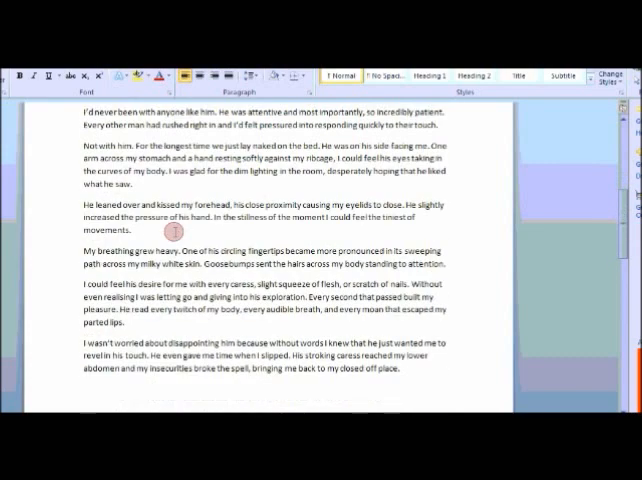
scroll("down", 3)
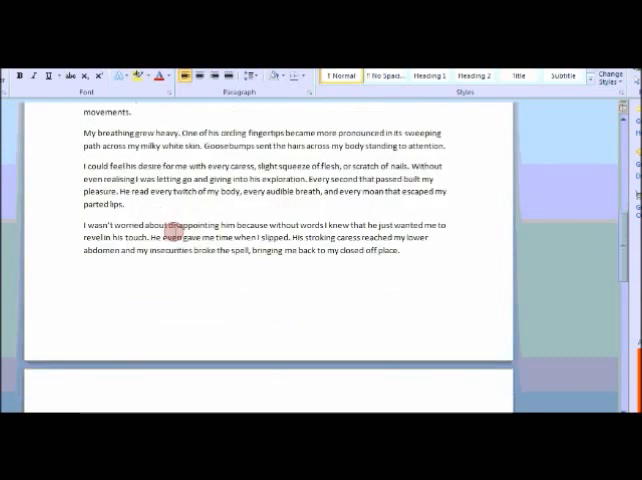
scroll("down", 3)
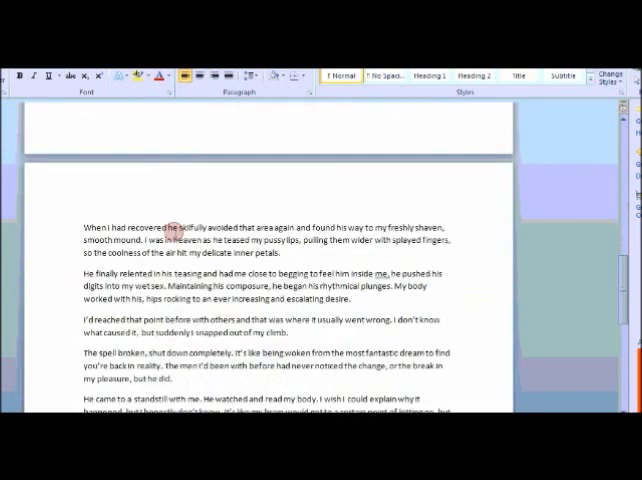
scroll("down", 3)
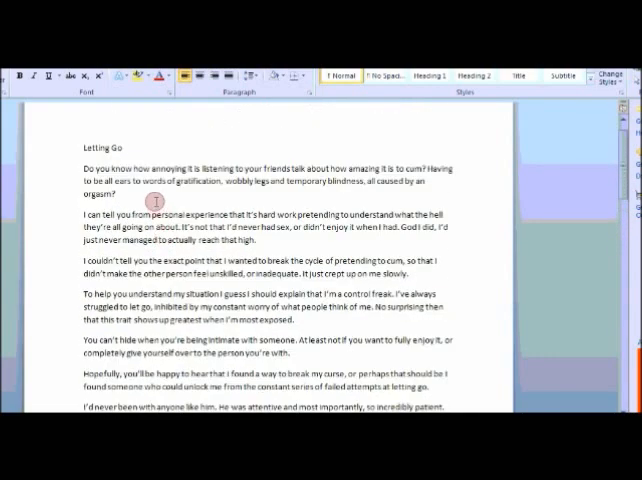
mouse_move(156, 194)
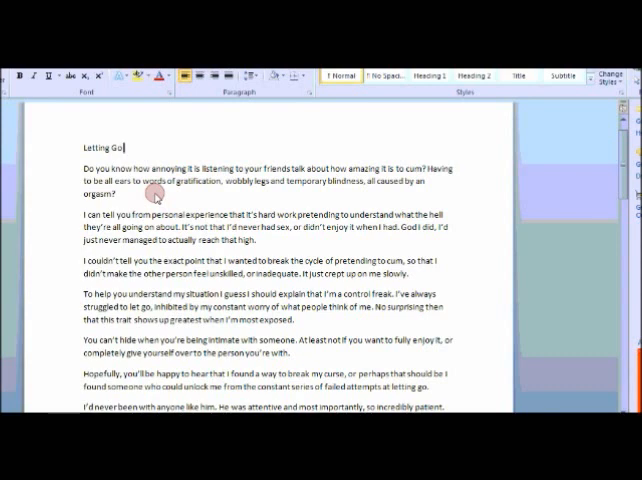
mouse_move(174, 198)
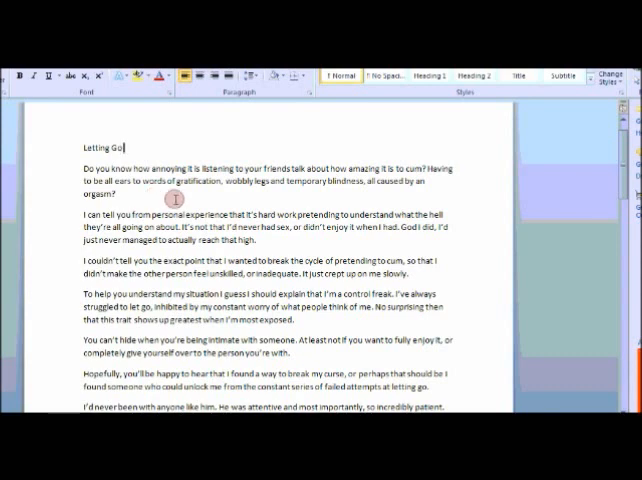
key("ctrl+a")
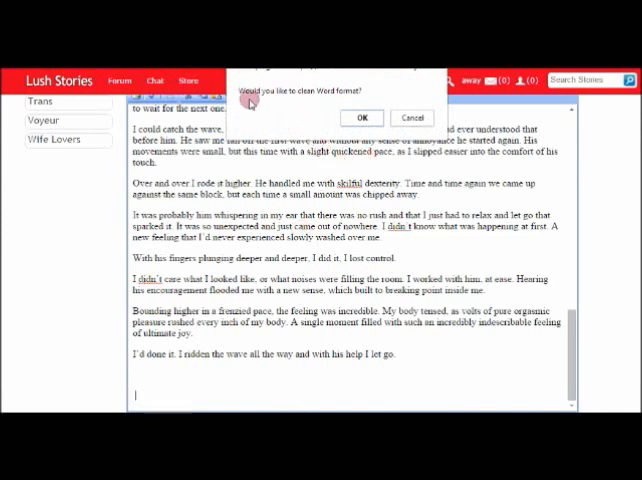
mouse_move(328, 96)
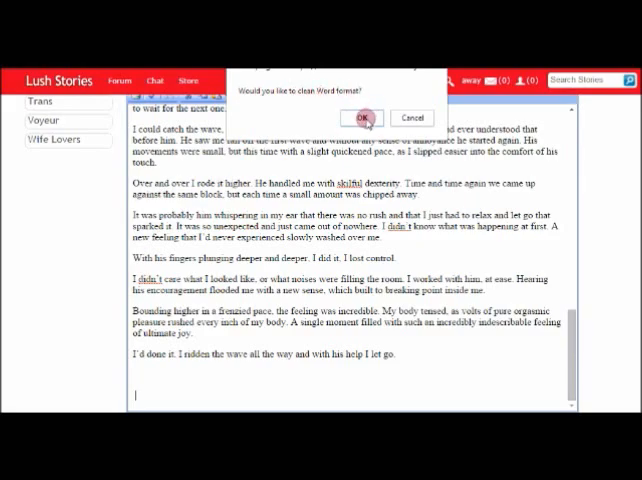
- Accept cleaning the Word formatting from the pasted story and scroll to the end of its text
left_click(364, 116)
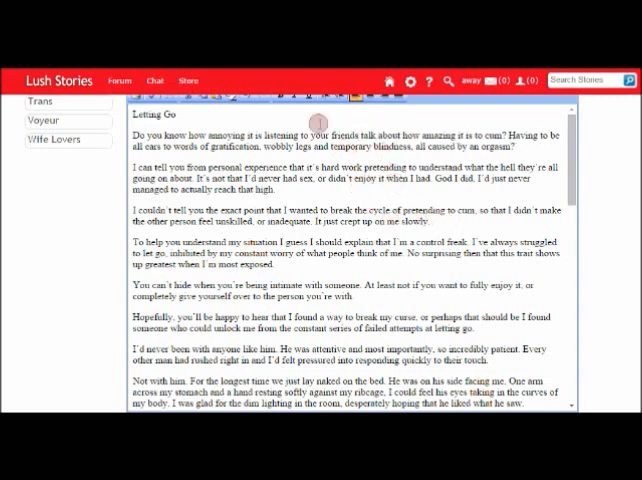
scroll("down", 3)
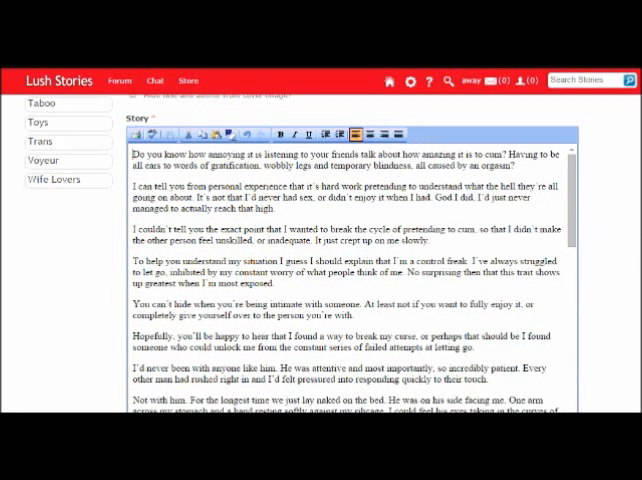
scroll("down", 3)
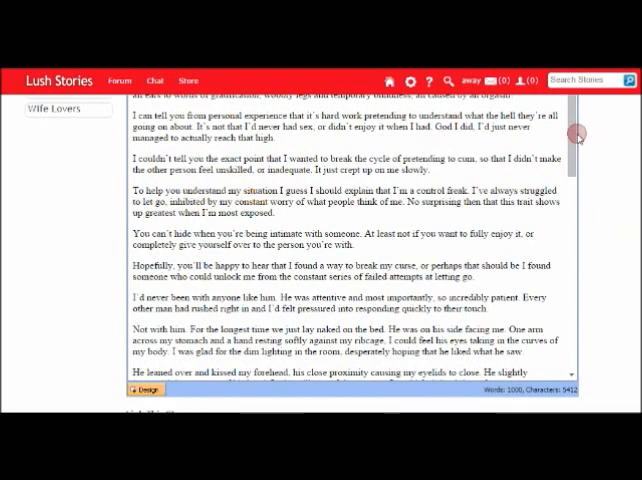
scroll("down", 3)
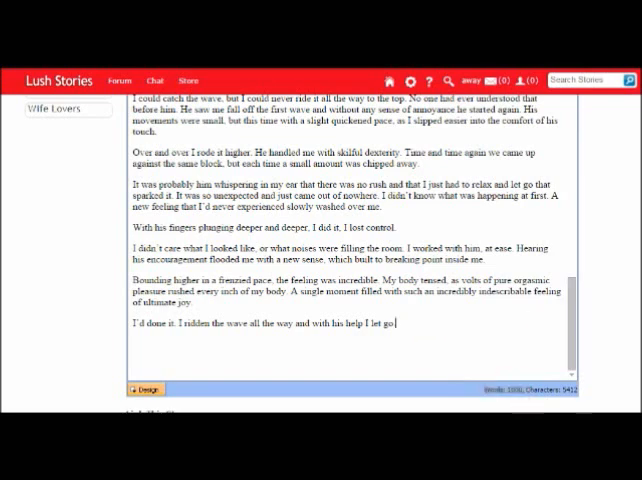
scroll("down", 3)
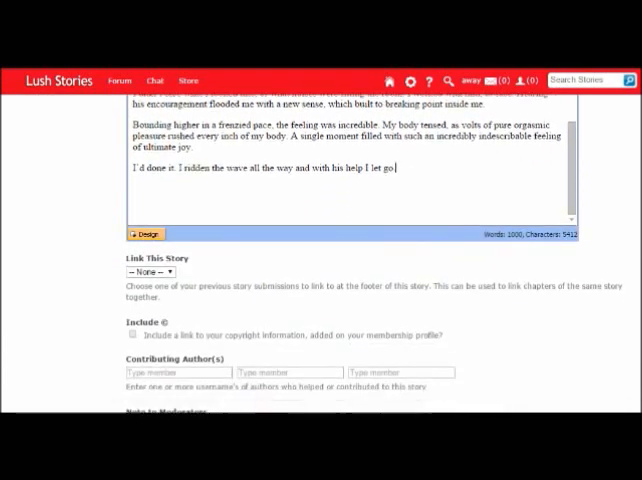
- Leave Link This Story on None and tick the Include © copyright-link checkbox
scroll("down", 3)
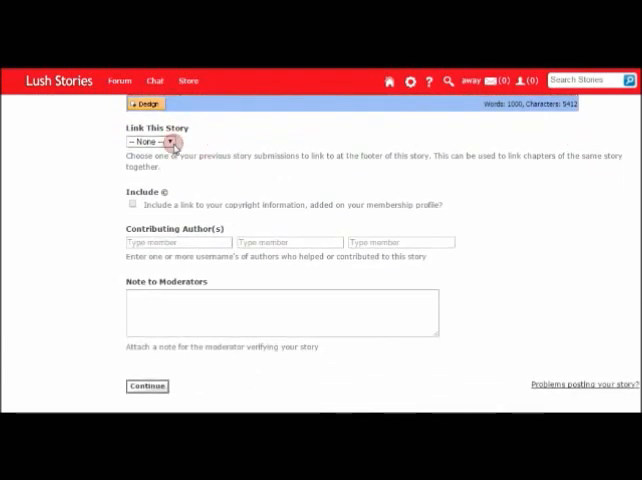
mouse_move(164, 142)
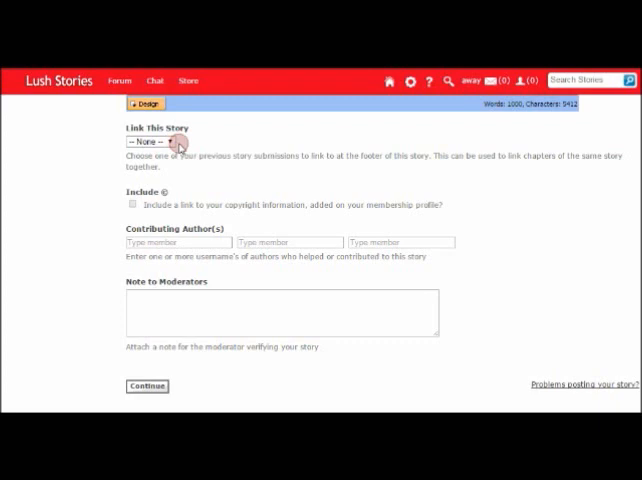
mouse_move(174, 142)
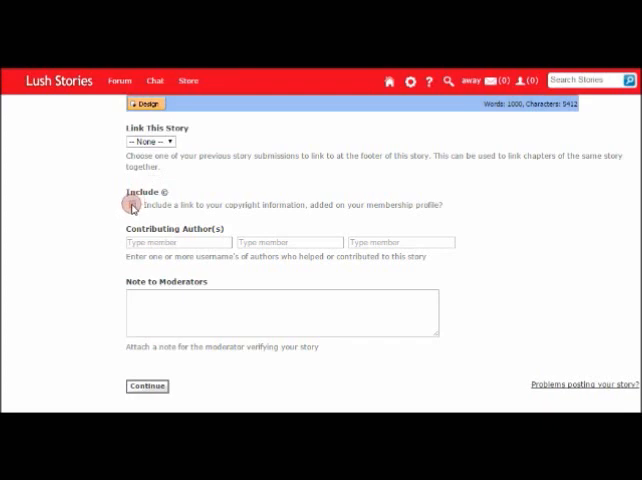
left_click(132, 204)
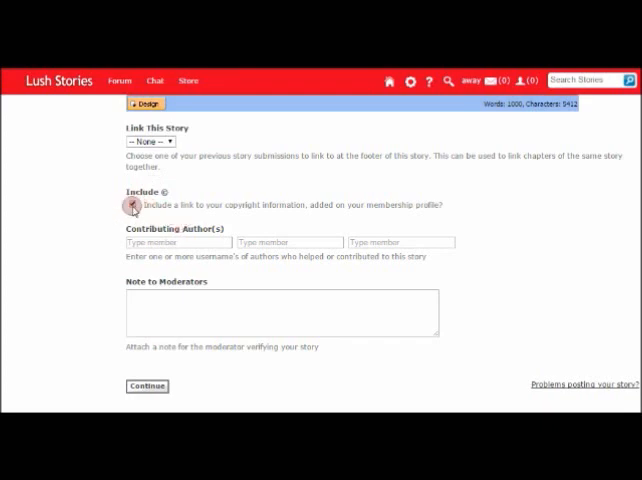
left_click(128, 206)
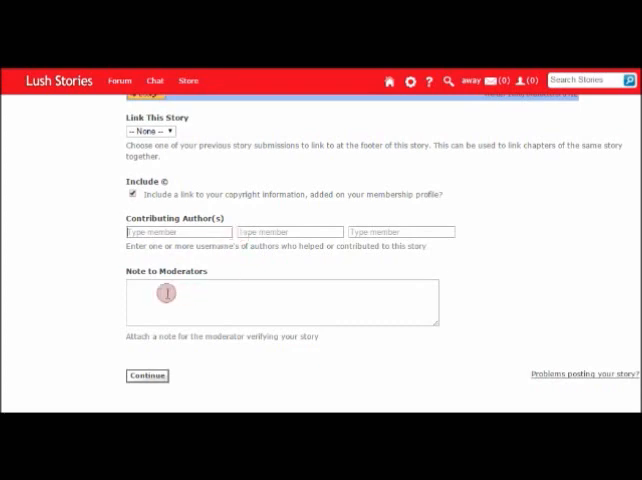
- Write the moderator note: this is an audio story, please wait for the audio upload before verifying, thank you
left_click(136, 194)
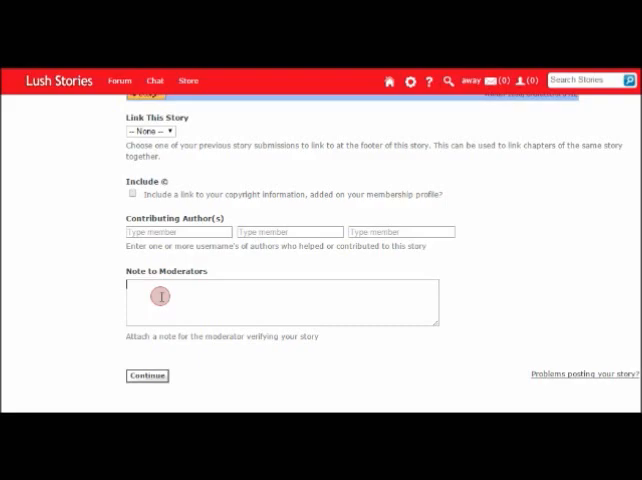
type("Hi, TH")
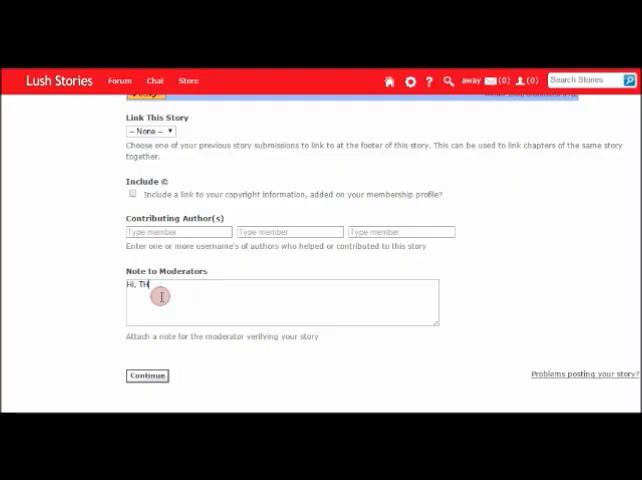
type("l")
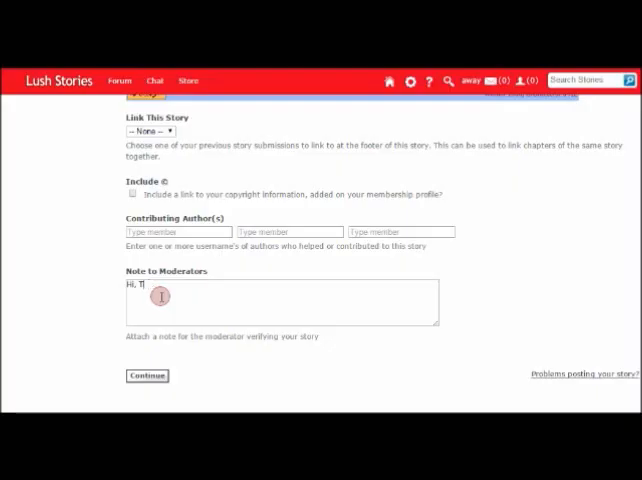
type("his is an a")
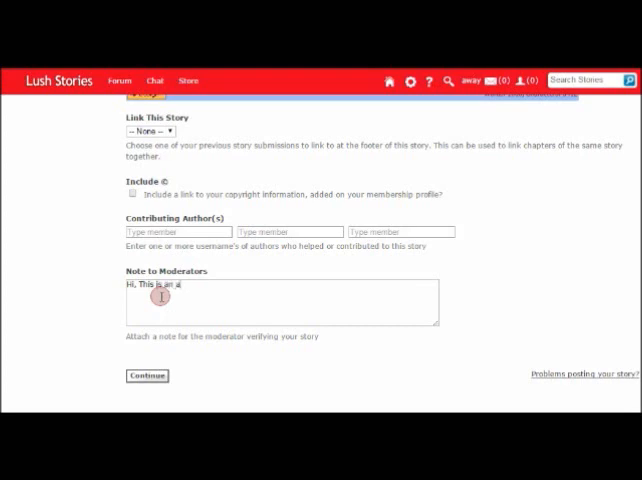
type("udio story.")
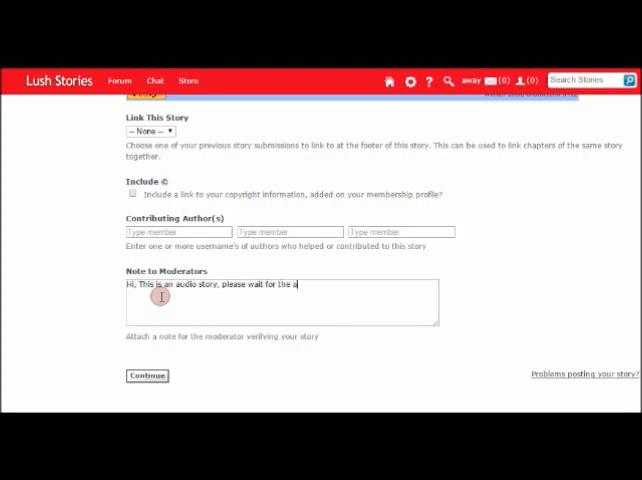
type("udio to")
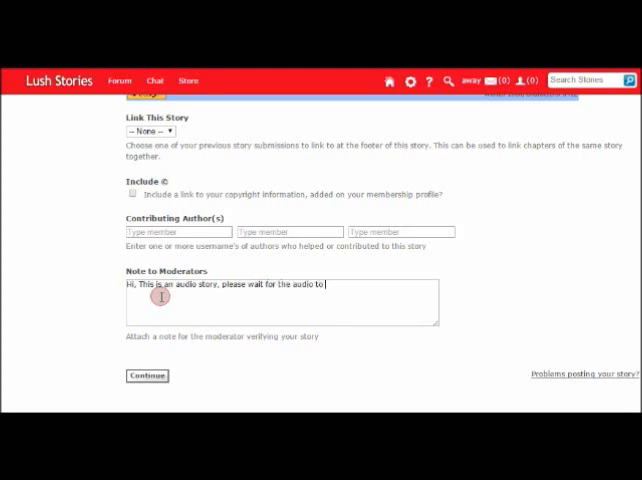
type("be uploaded")
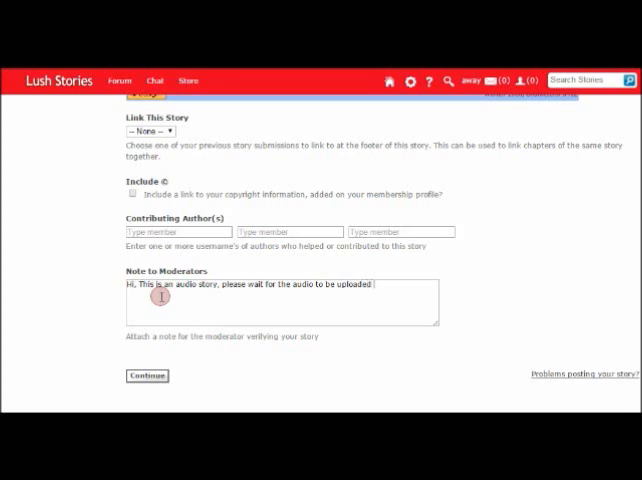
type("before you verify.")
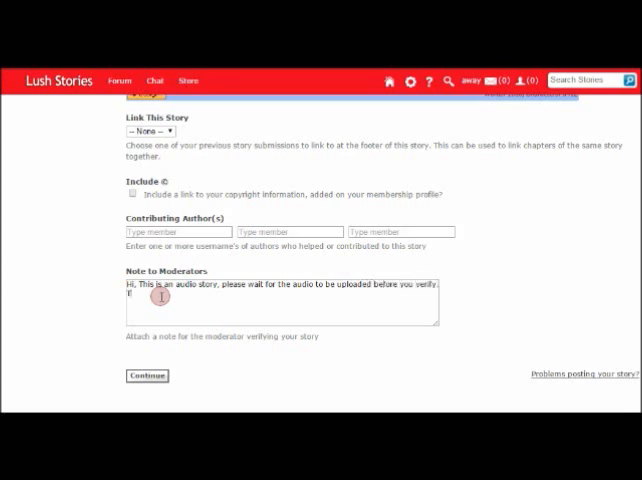
type("Thank You.")
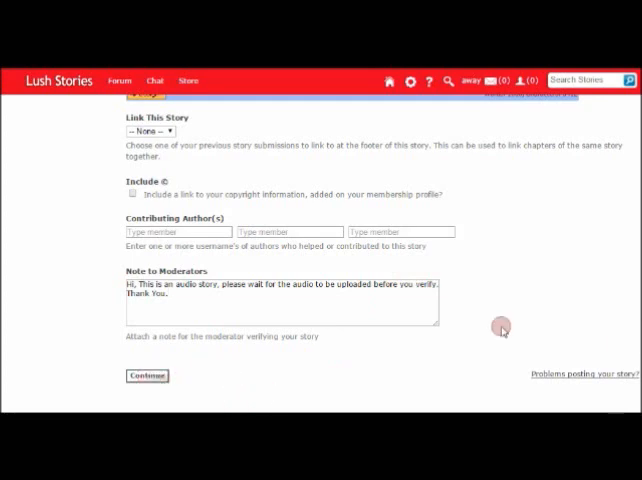
- Continue to the story preview and scroll to the notice about emailing the audio file to moderators
left_click(146, 376)
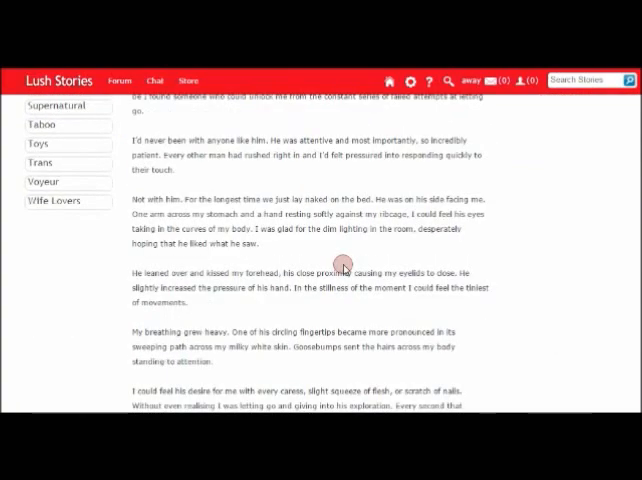
scroll("down", 3)
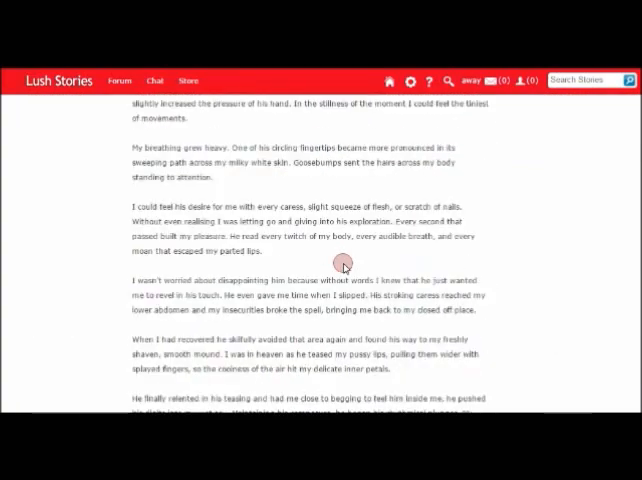
scroll("down", 3)
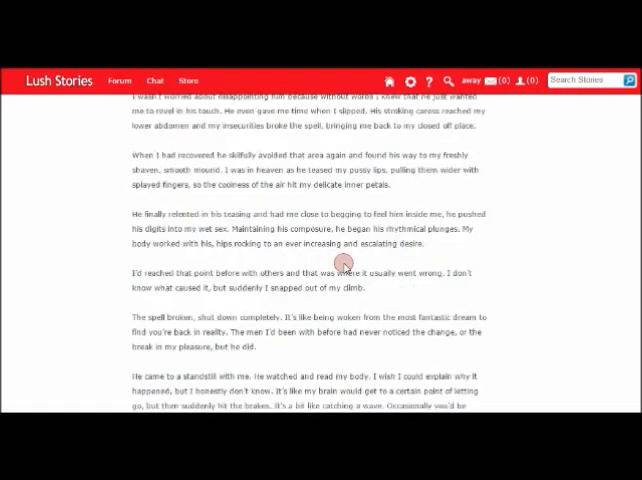
scroll("down", 3)
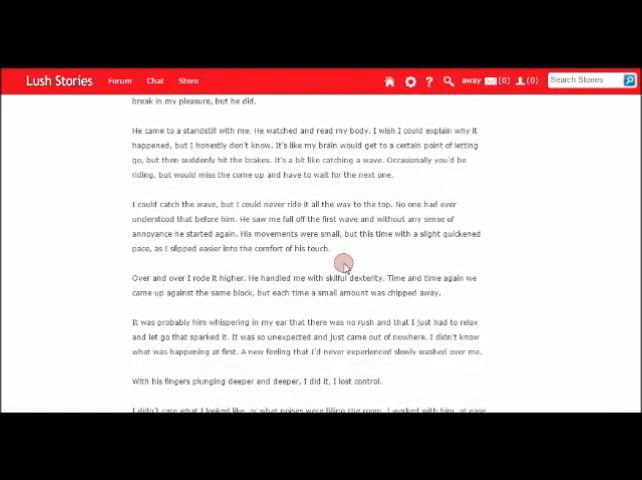
scroll("down", 3)
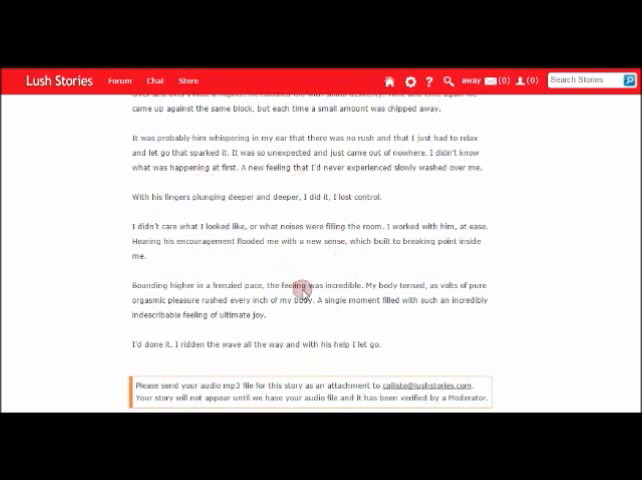
scroll("down", 3)
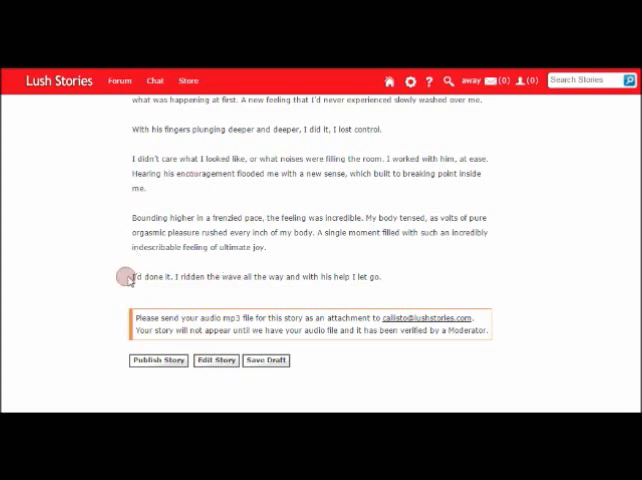
mouse_move(124, 314)
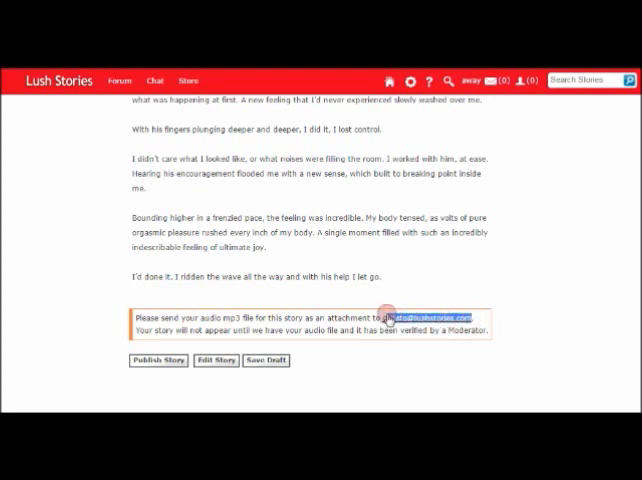
- Copy the moderators' email address and write the body: this is the audio file for my story; Letting Go
right_click(420, 316)
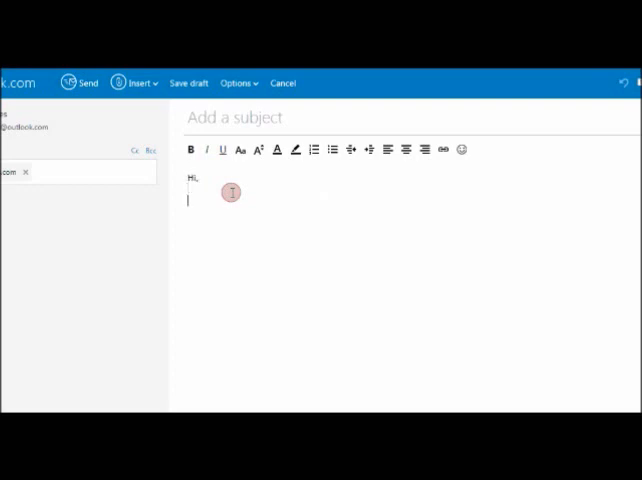
type("This is")
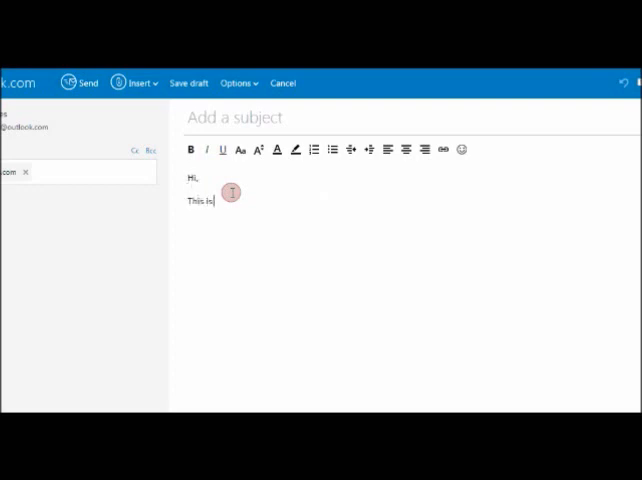
type("the audio file for my story")
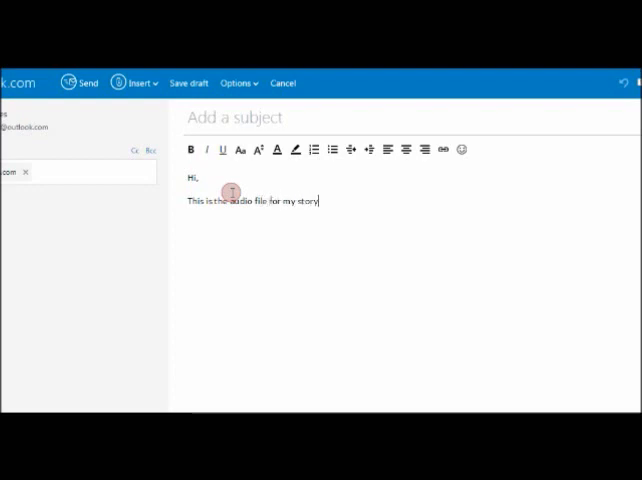
type("; Letting Go, B")
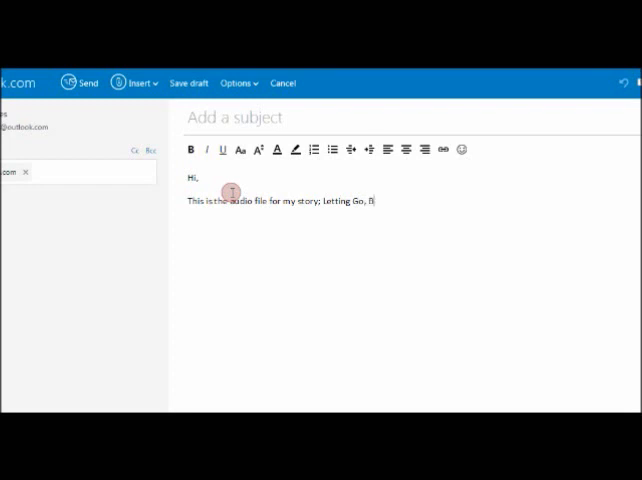
type("y")
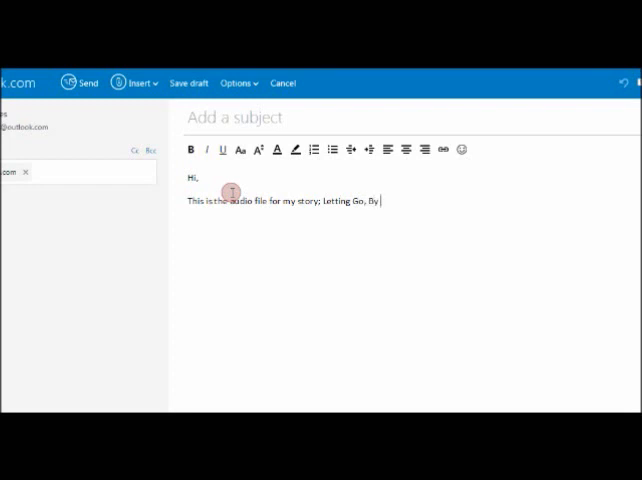
type("Audiostories1.")
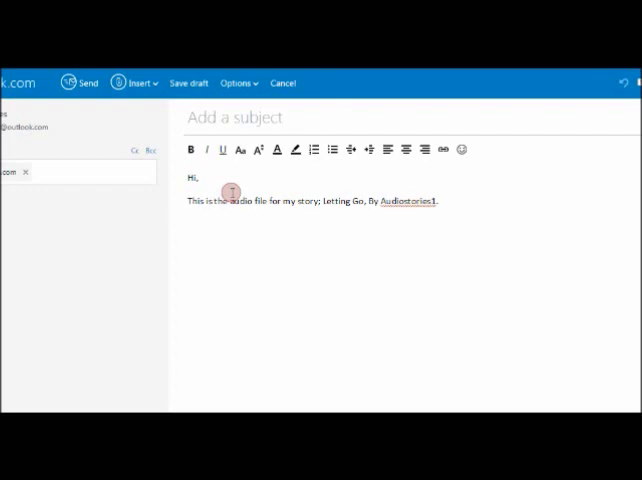
type("Thank Y")
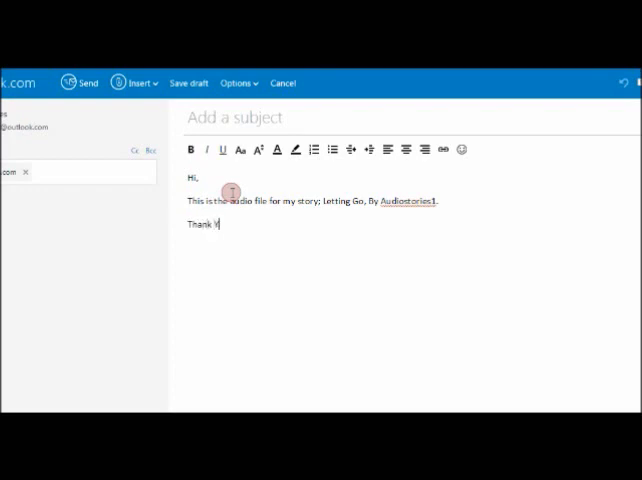
- Finish the thank-you and attach the 'Letting go edited' MP3 via Insert > Files as attachments
type("ou.")
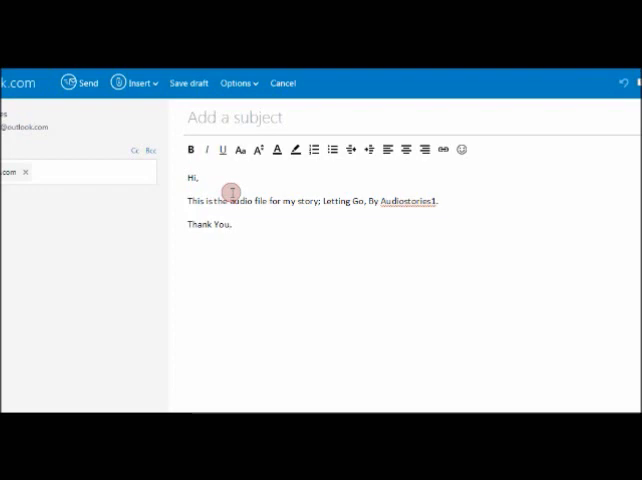
left_click(136, 84)
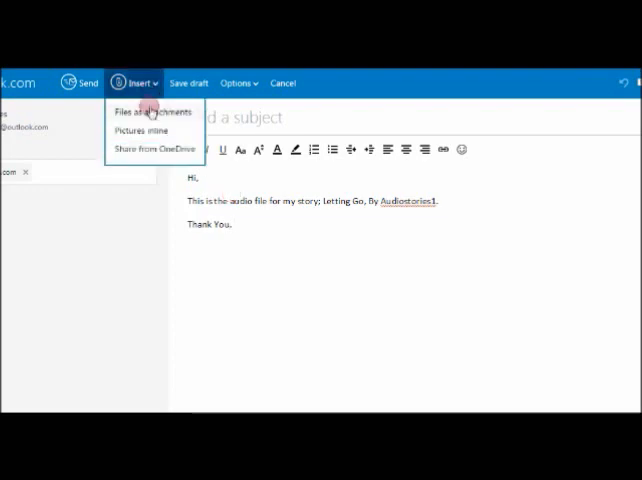
left_click(162, 112)
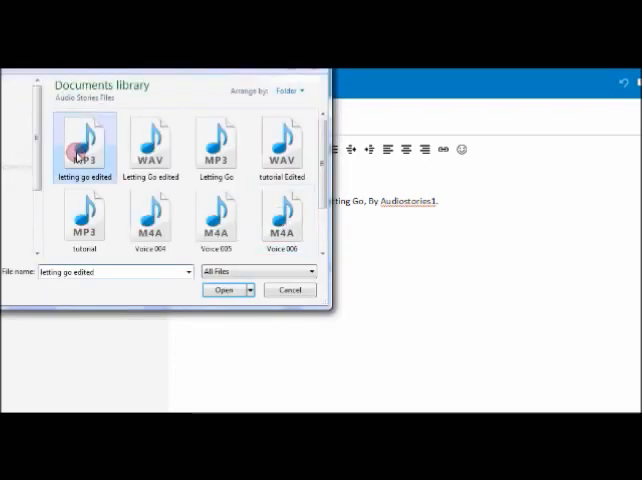
left_click(224, 288)
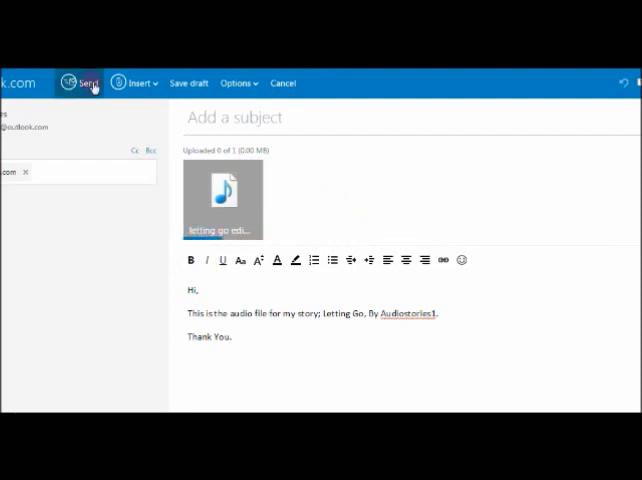
mouse_move(90, 84)
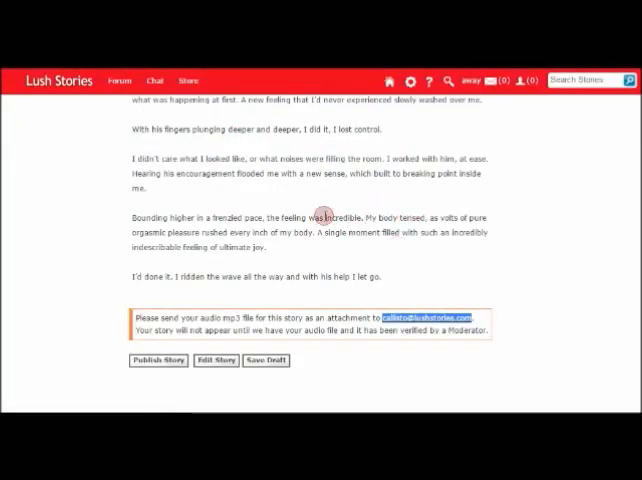
mouse_move(390, 276)
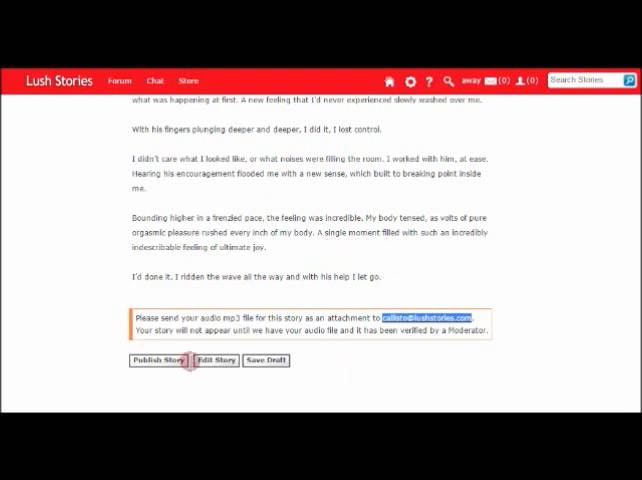
mouse_move(156, 360)
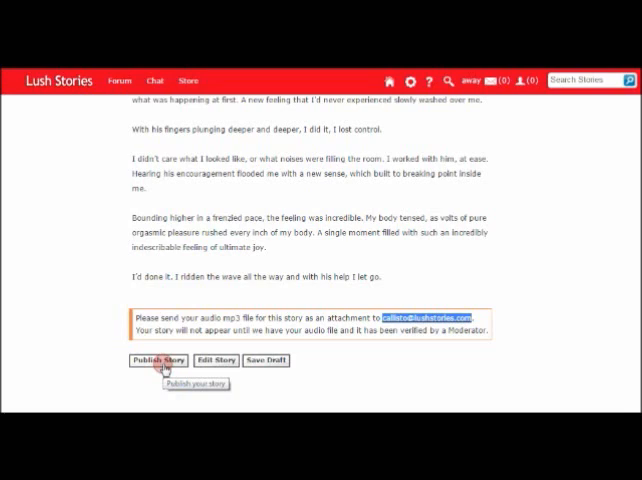
mouse_move(318, 388)
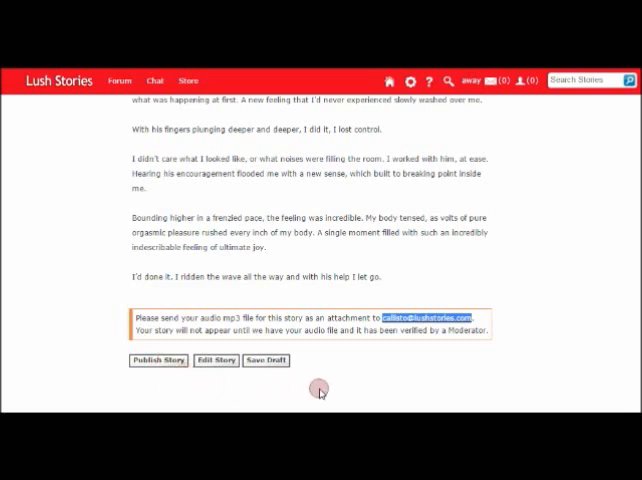
mouse_move(318, 390)
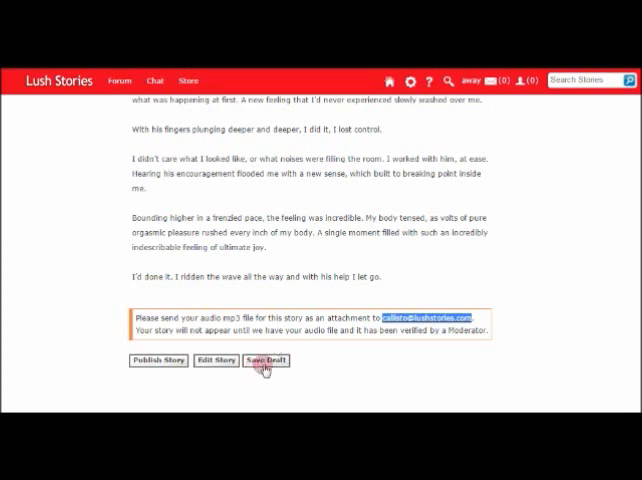
mouse_move(264, 360)
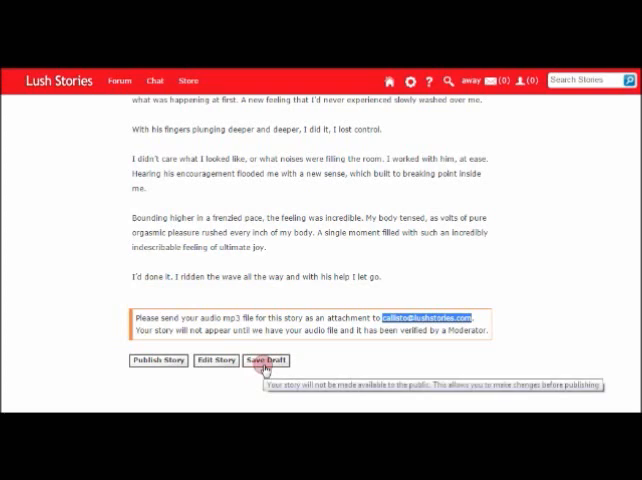